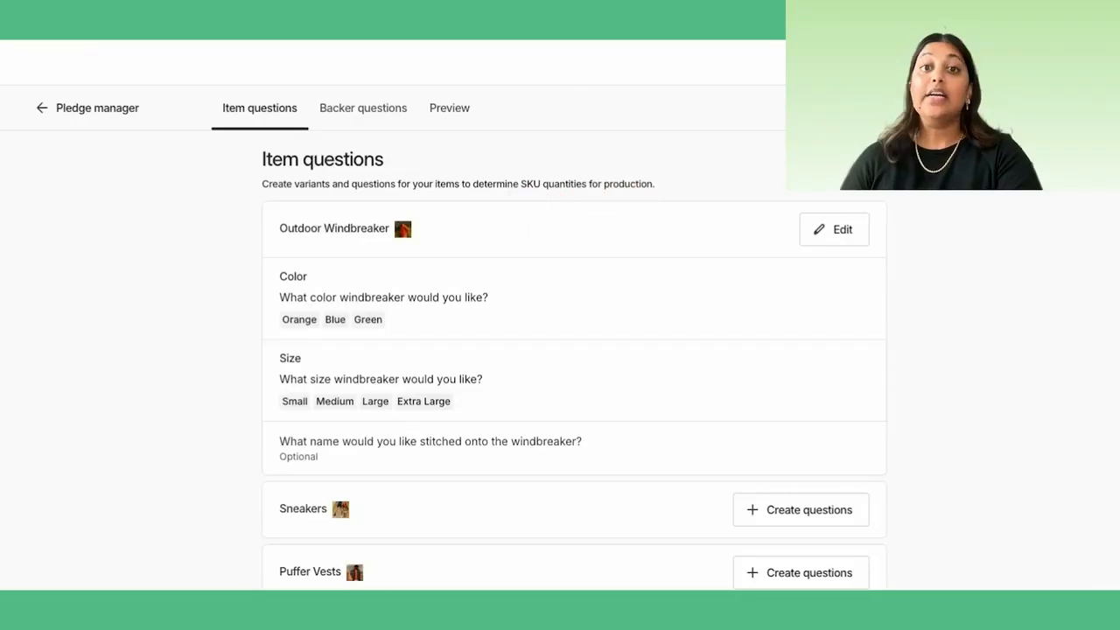
mouse_move(832, 229)
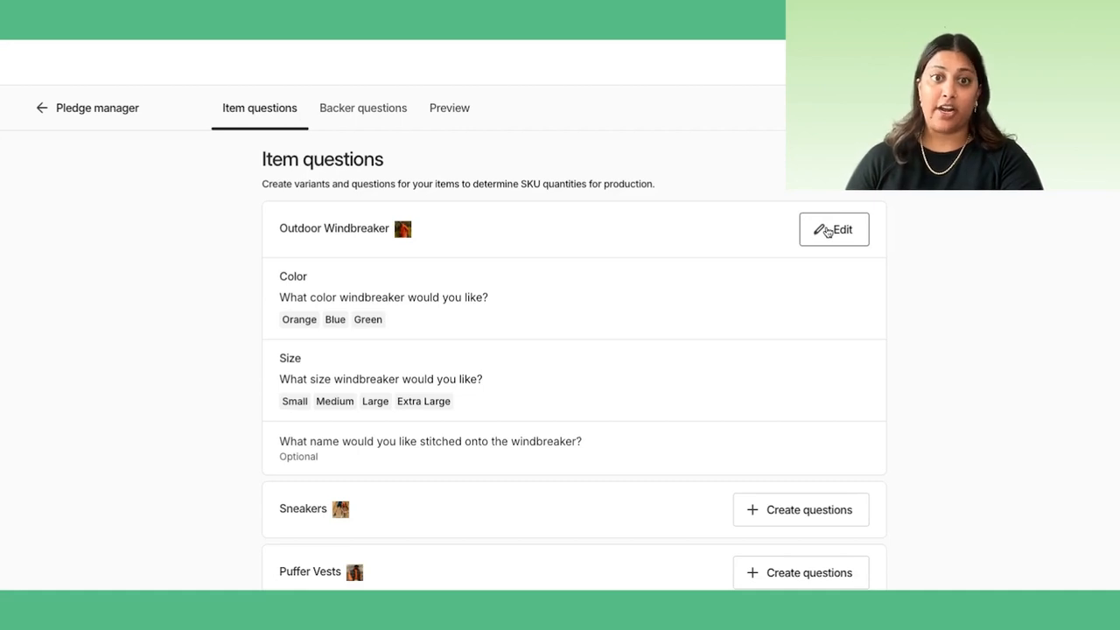
Open the Outdoor Windbreaker item's settings and reveal all twelve generated SKUs.
left_click(834, 229)
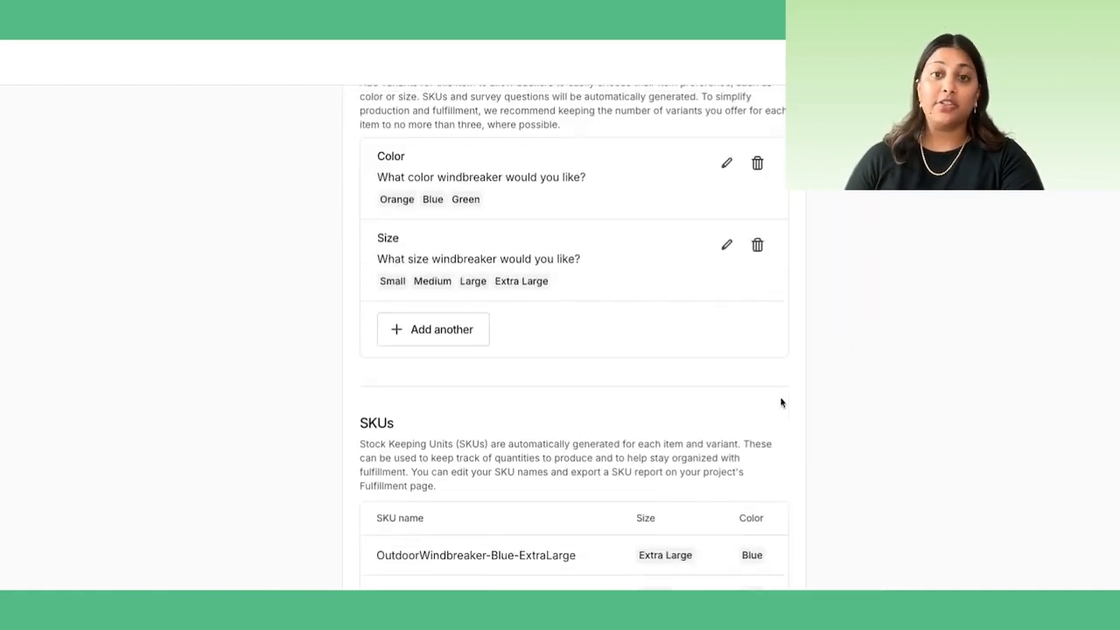
scroll("down", 3)
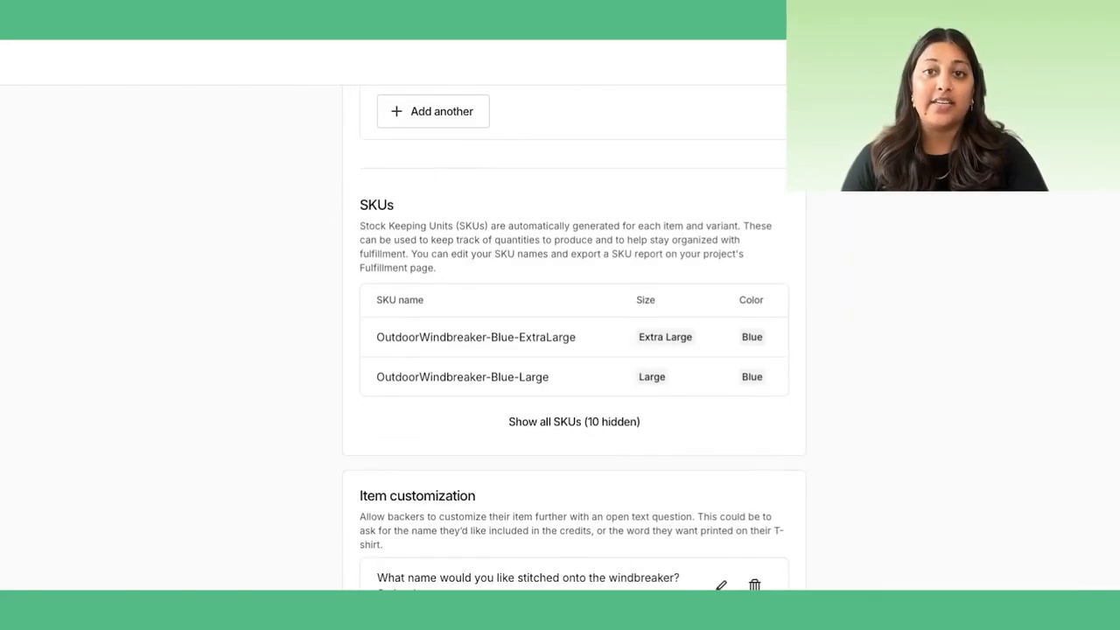
left_click(574, 421)
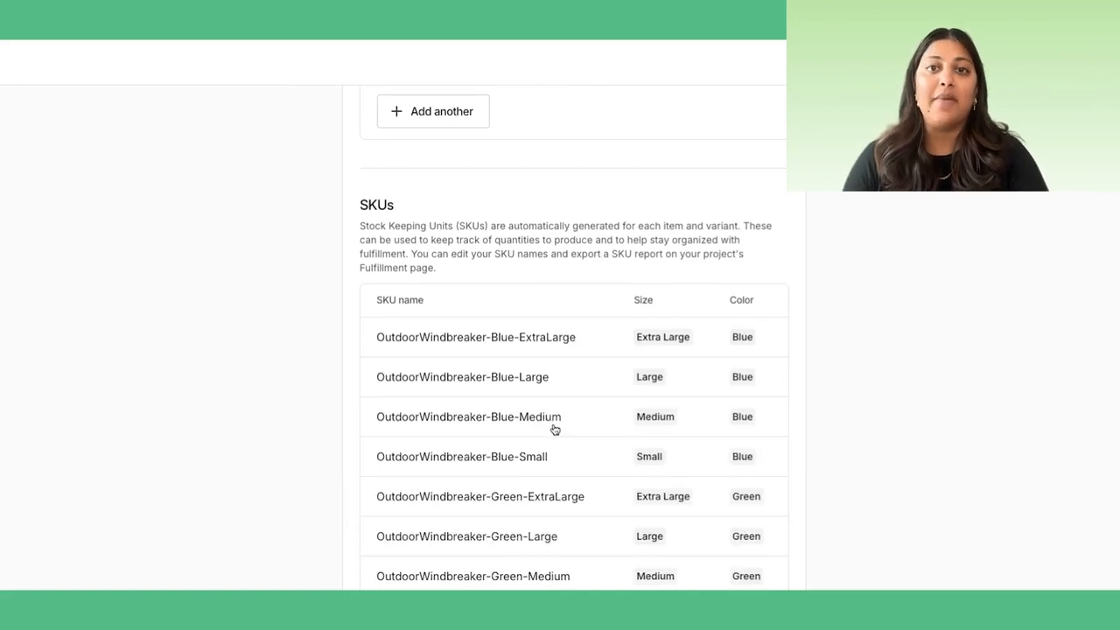
scroll("down", 3)
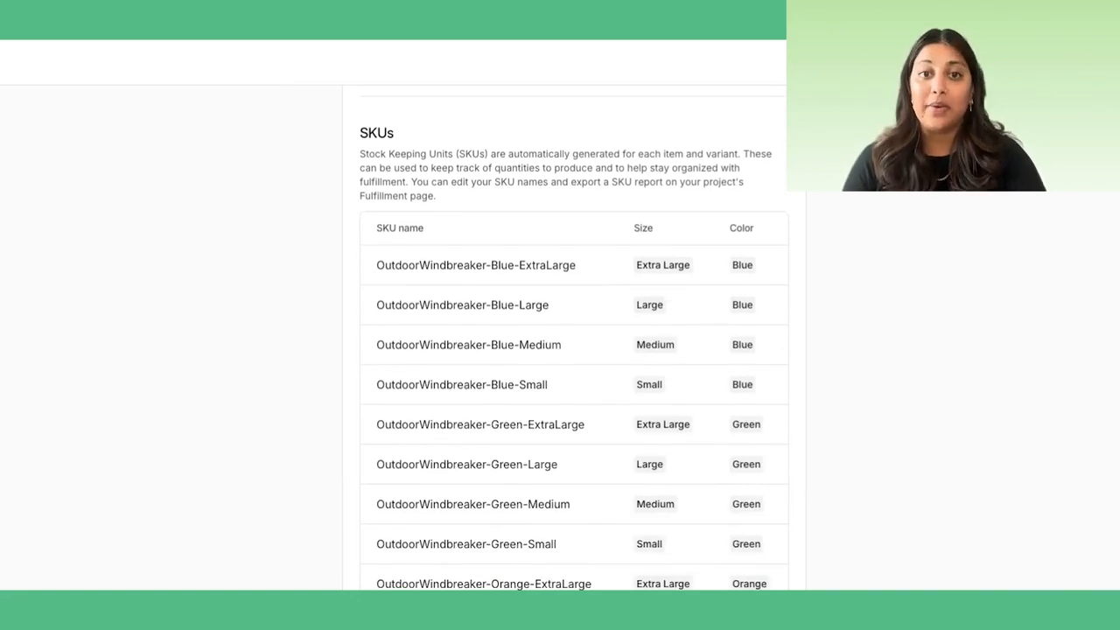
left_click(363, 108)
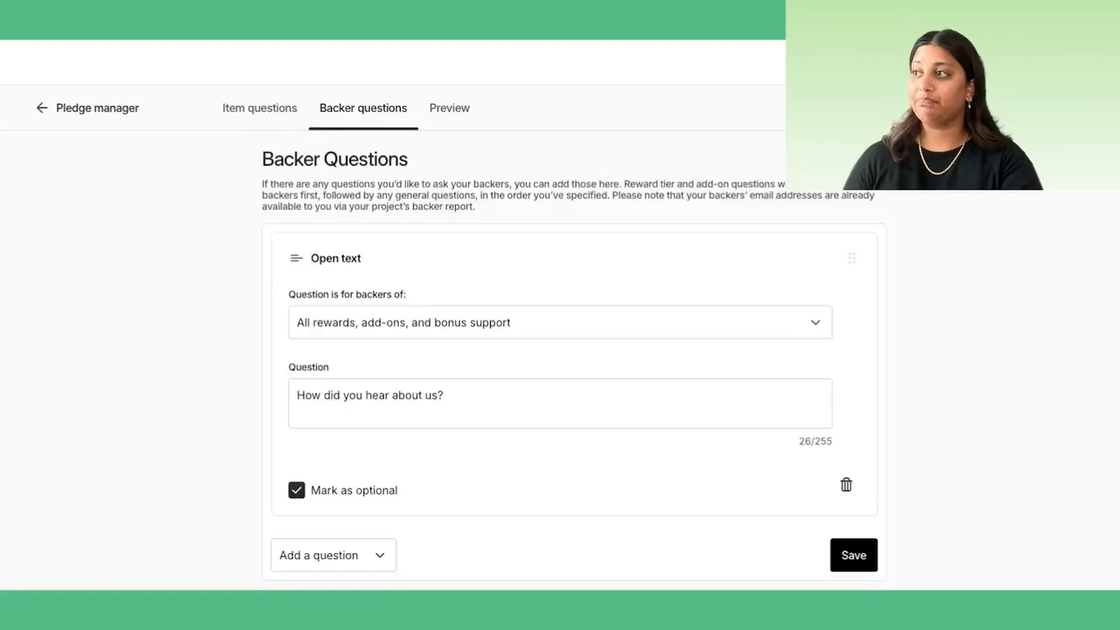
Switch to the survey Preview to see what backers will see.
left_click(449, 108)
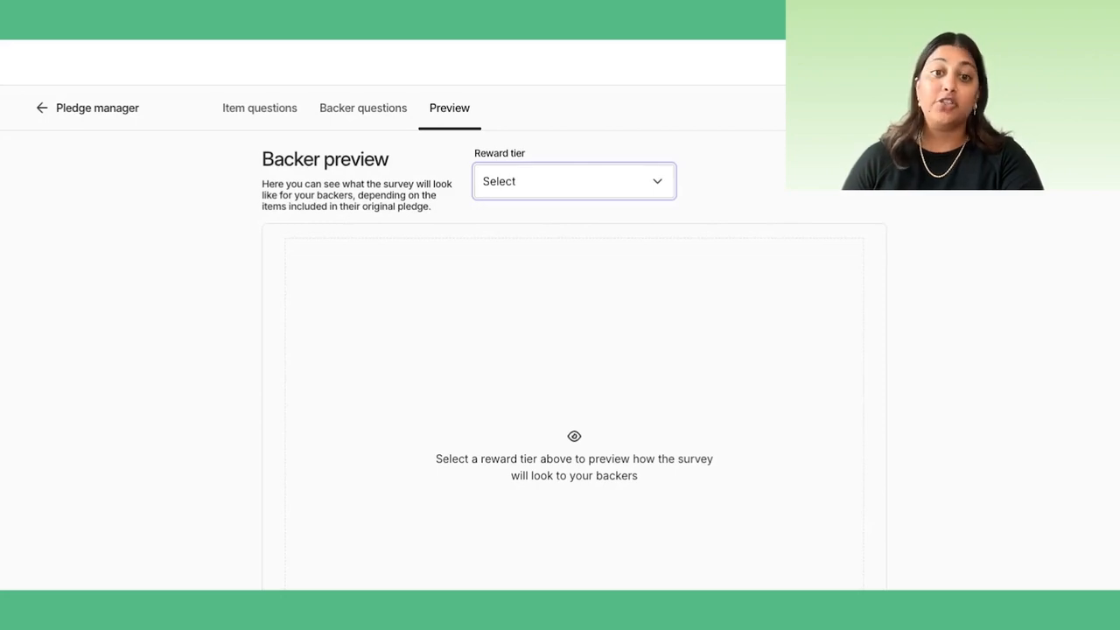
Preview as a Windbreaker Reward Tier backer with add-ons, naming the first windbreaker KiKi.
left_click(573, 181)
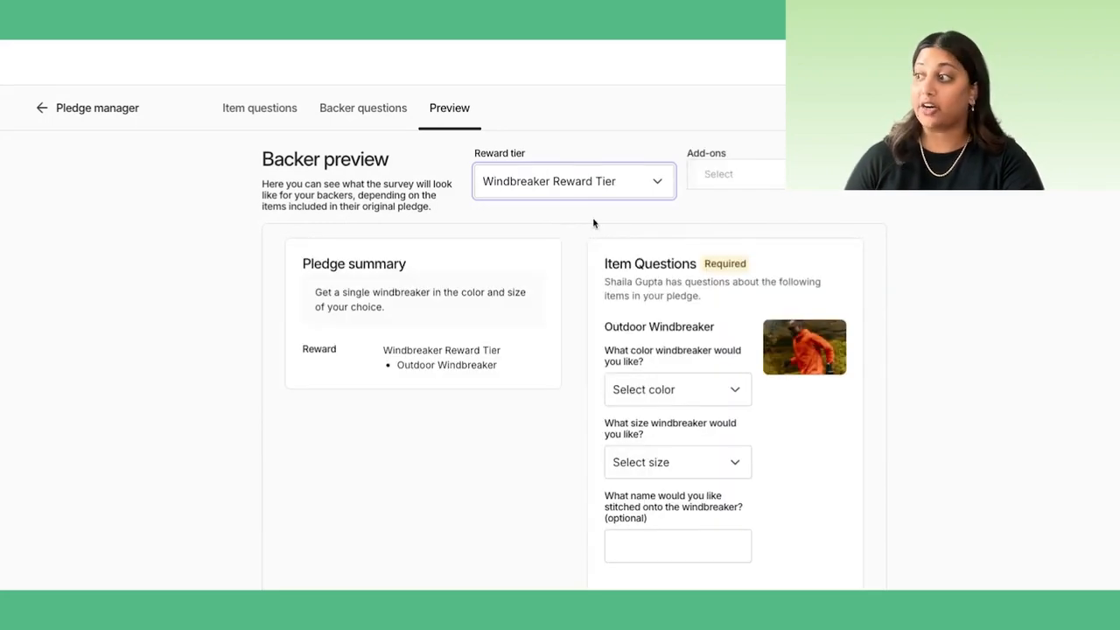
left_click(706, 207)
type("K")
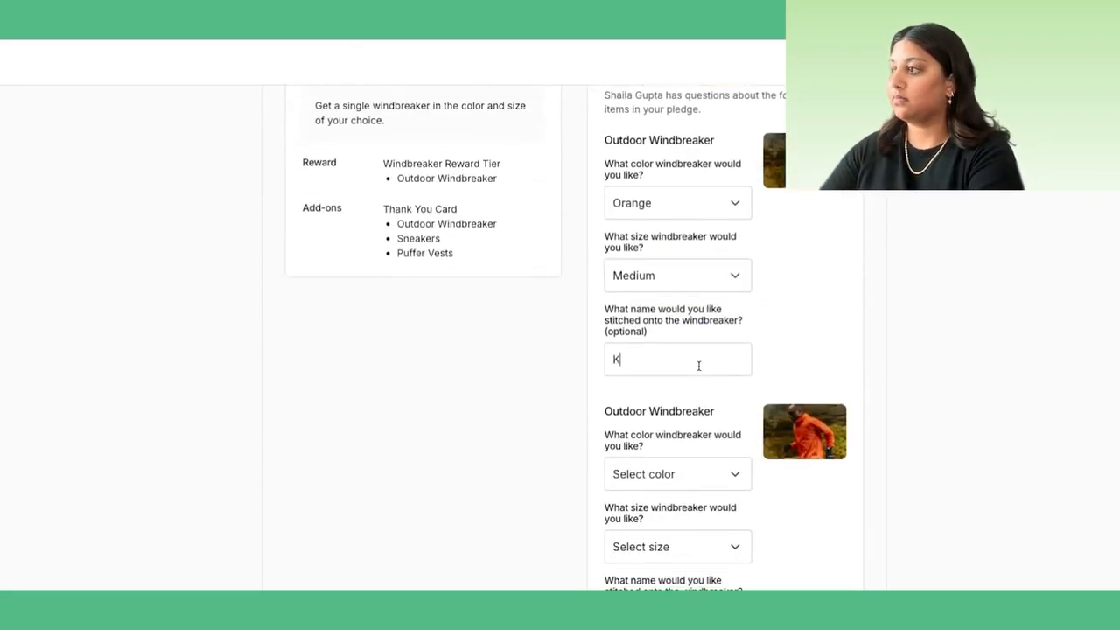
type("iKi")
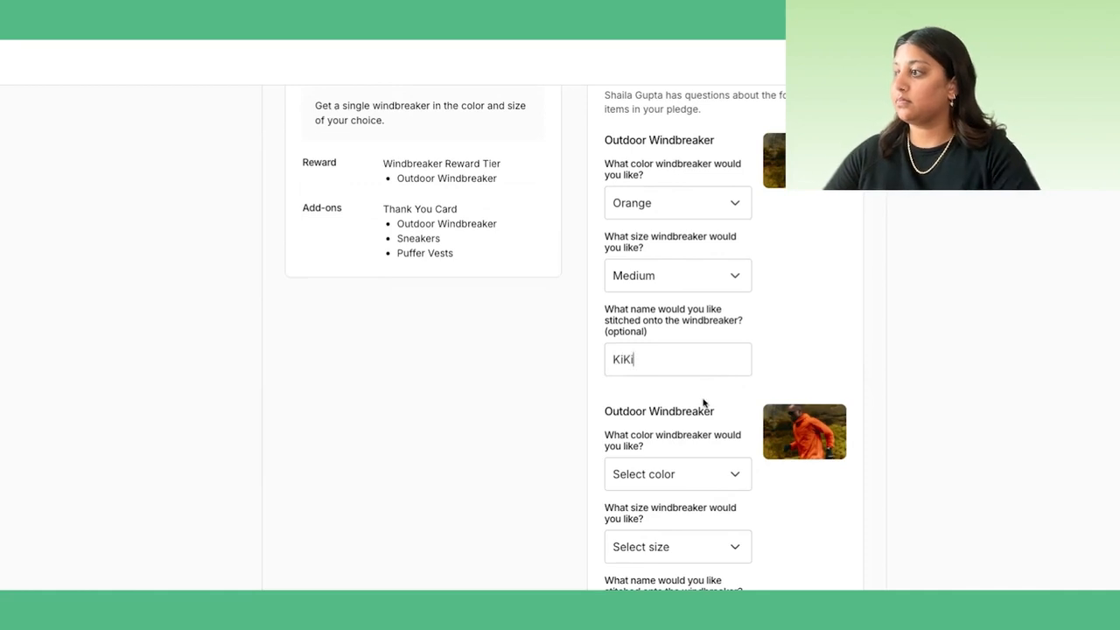
scroll("down", 3)
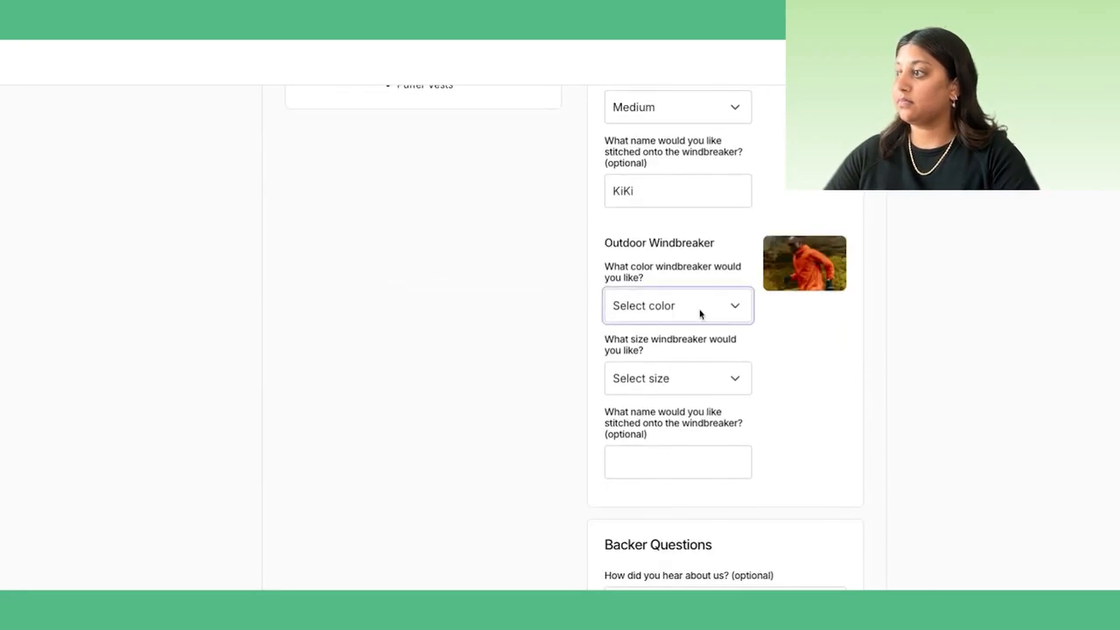
Make the second windbreaker orange Extra Large for KiKi Jr., answering 'Discord!' as referral.
left_click(678, 306)
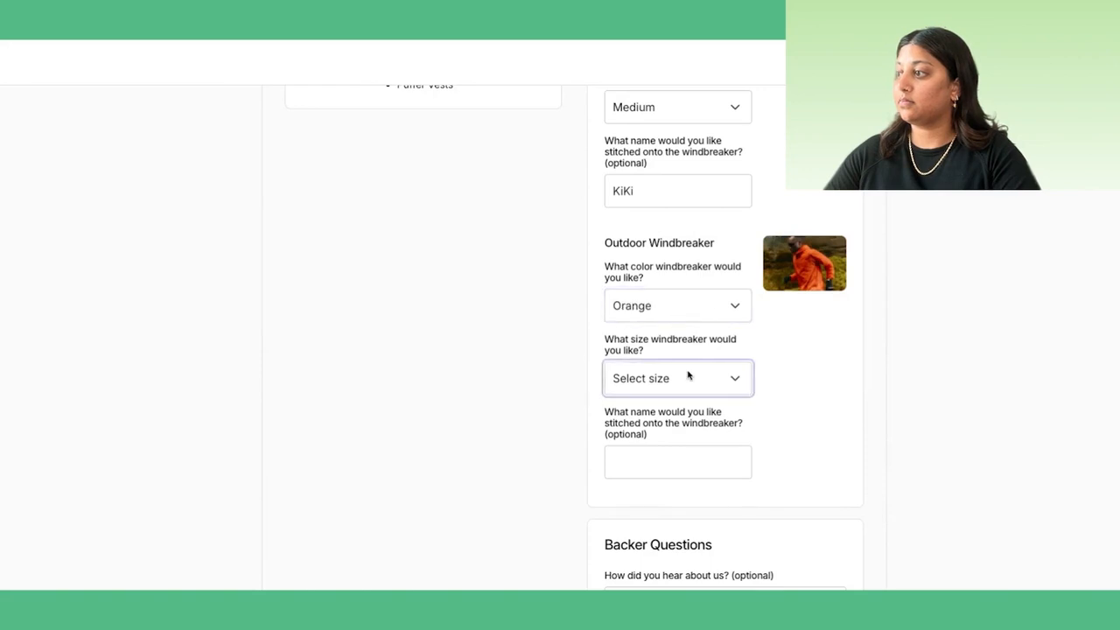
left_click(677, 378)
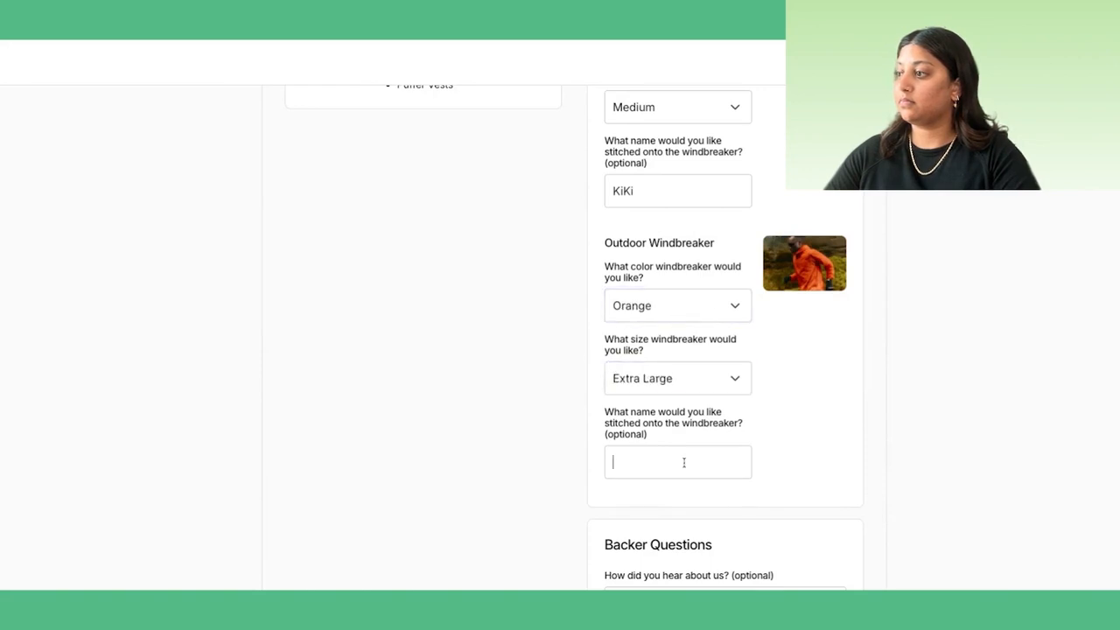
type("KiKi Jr.")
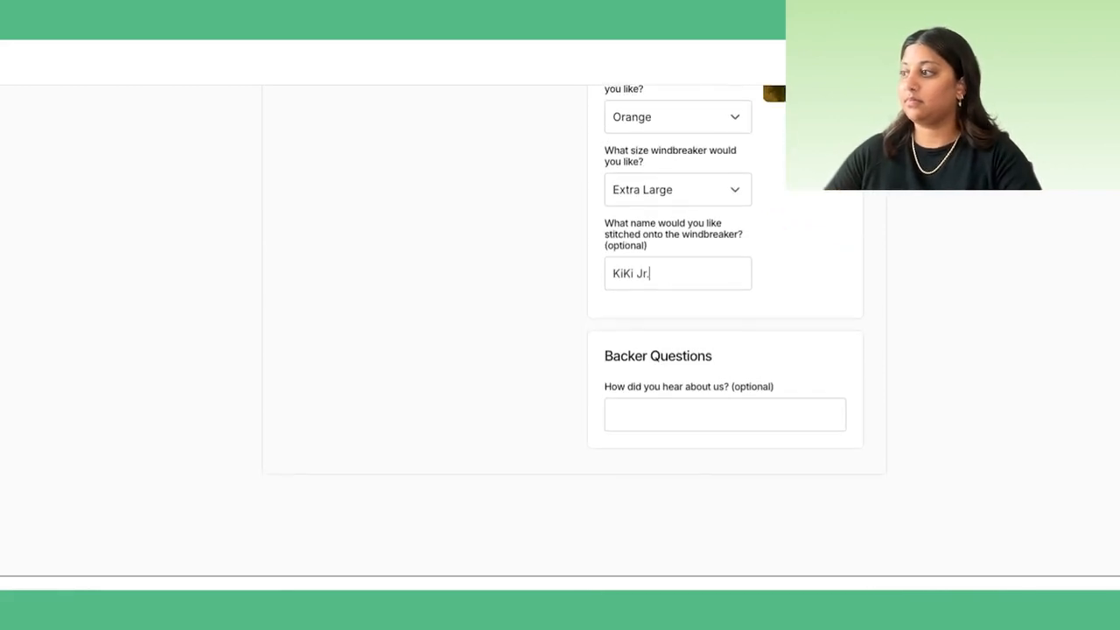
type("D")
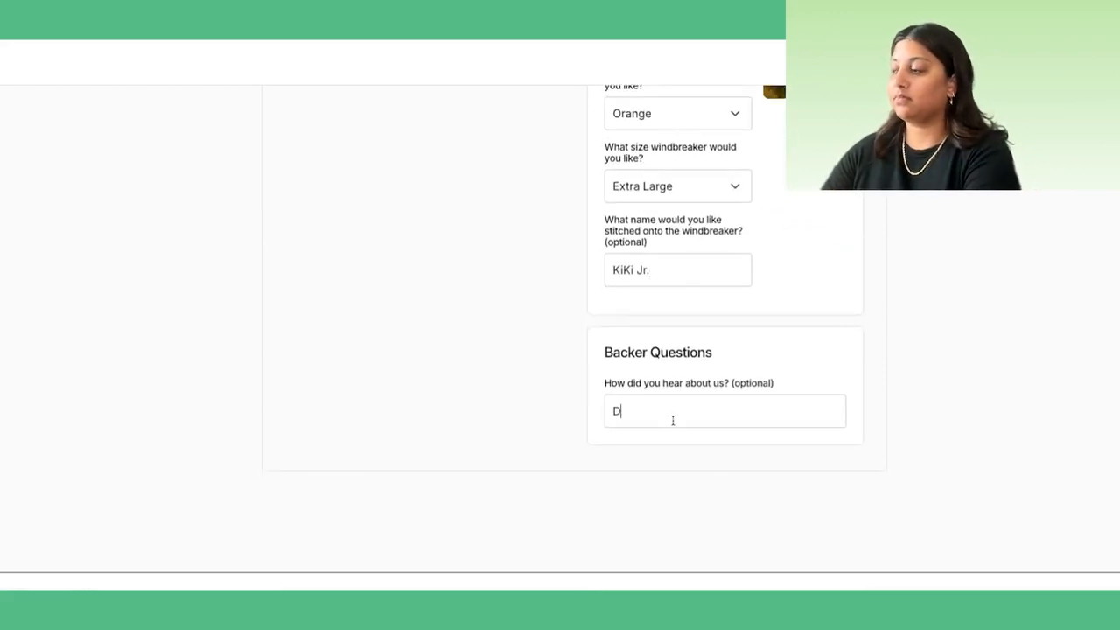
type("iscord!")
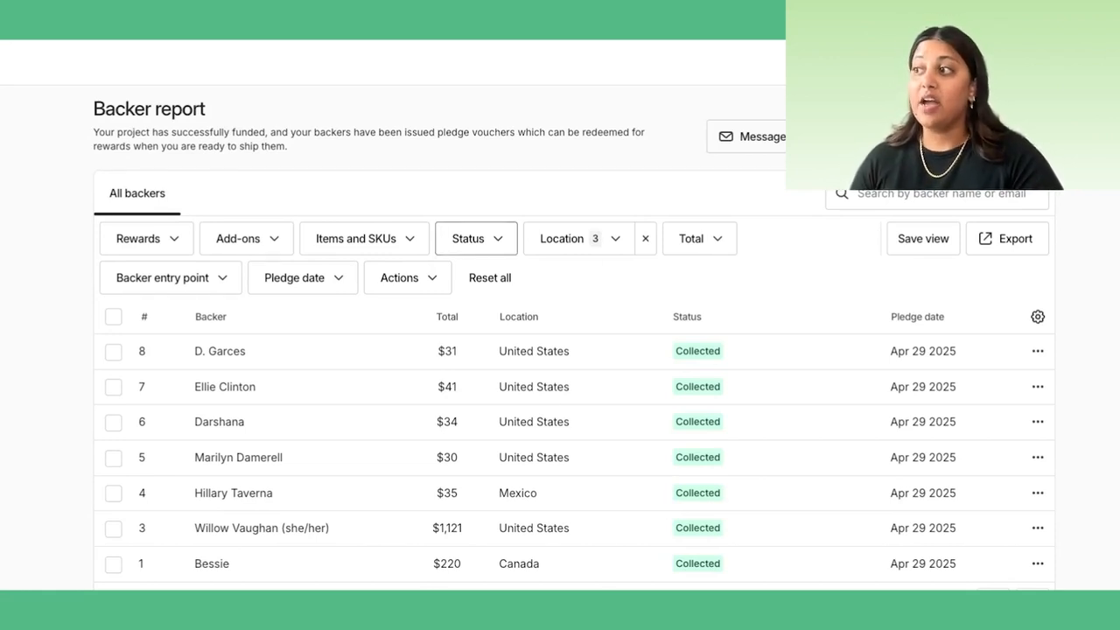
Add filters for two reward tiers and one backer entry point, leaving seven backers.
left_click(475, 238)
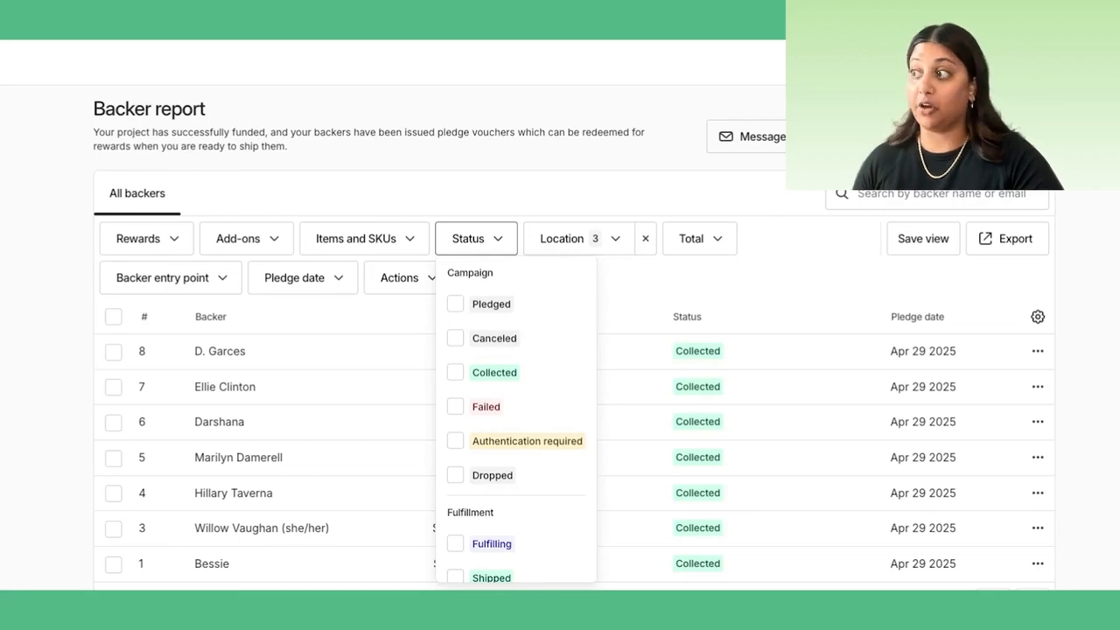
left_click(476, 238)
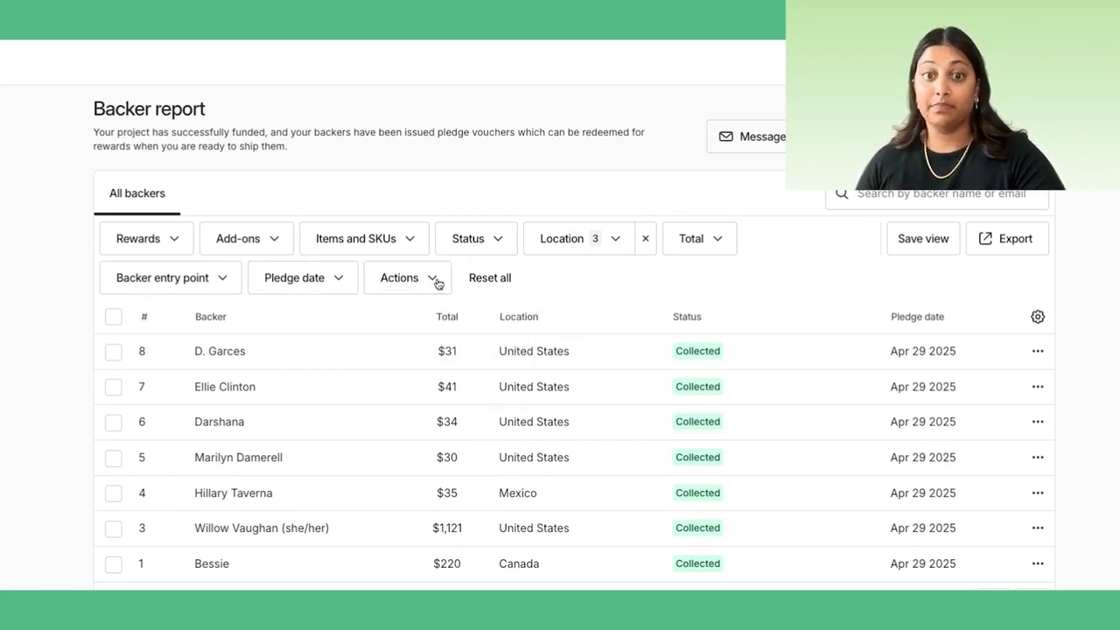
left_click(170, 277)
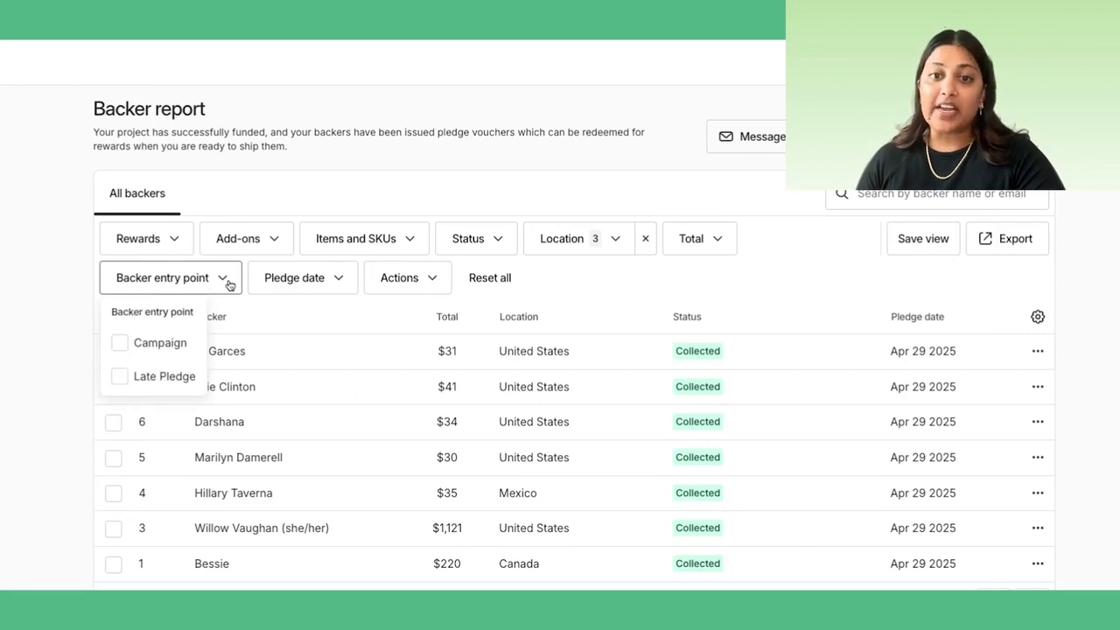
mouse_move(230, 286)
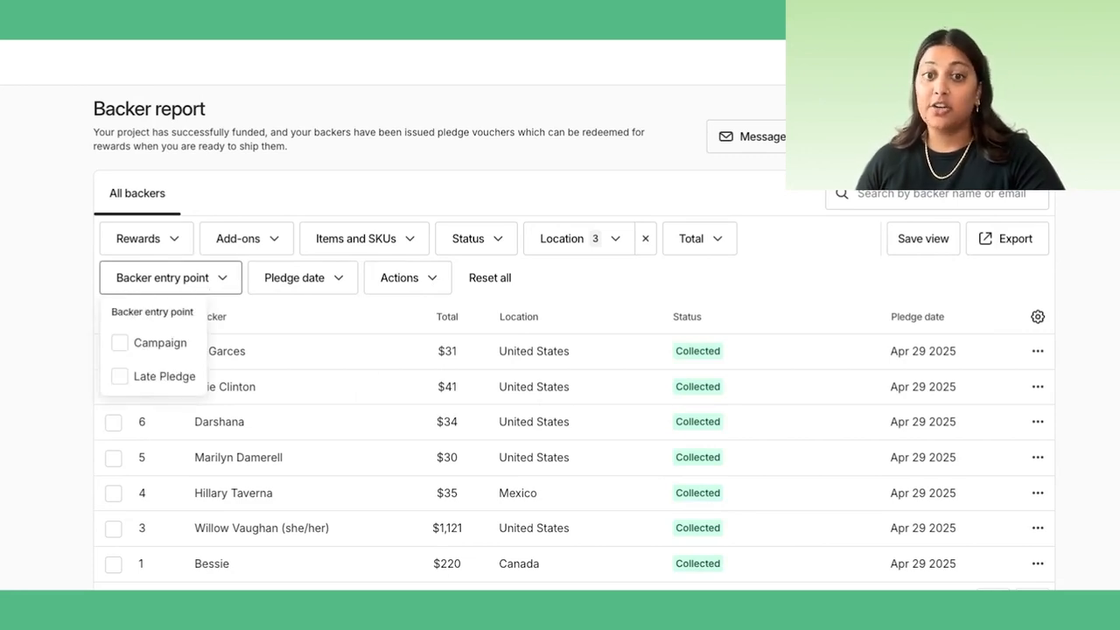
mouse_move(171, 392)
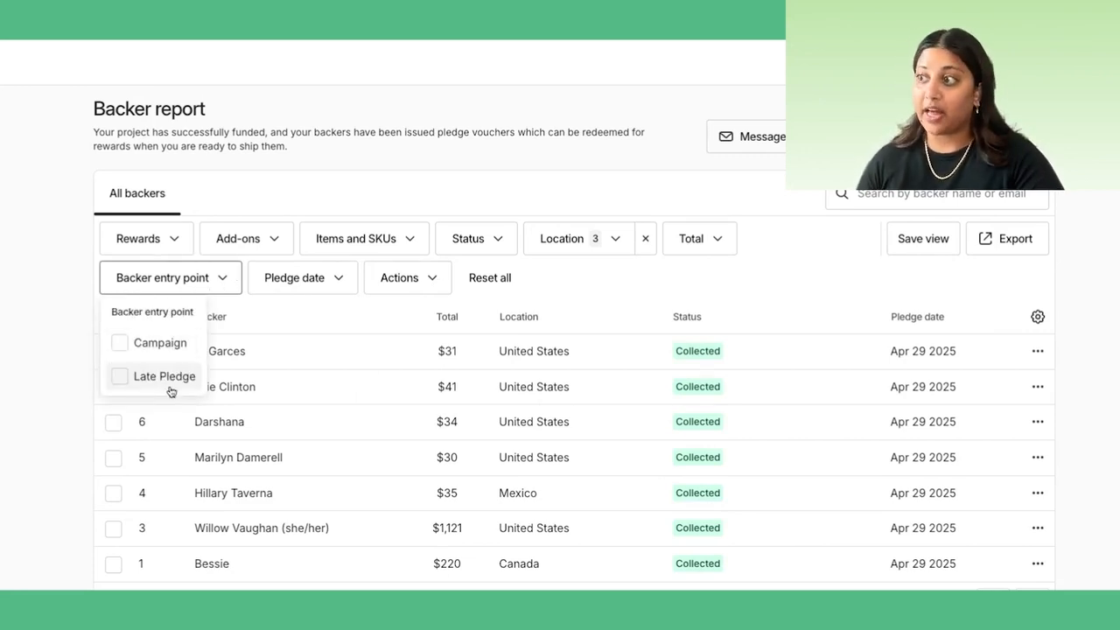
left_click(170, 277)
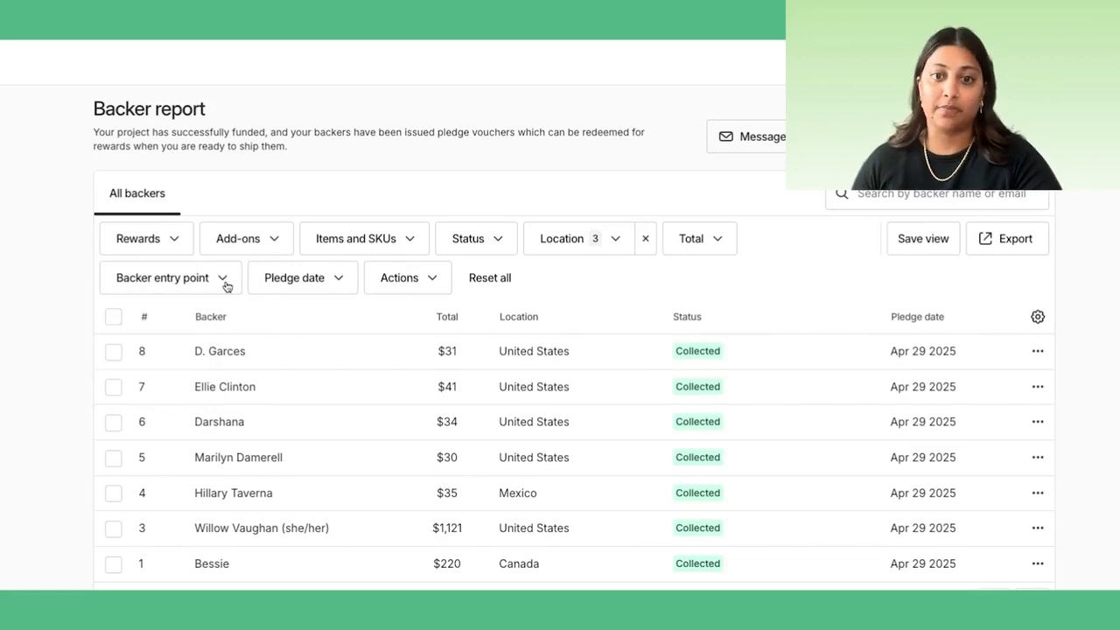
left_click(145, 238)
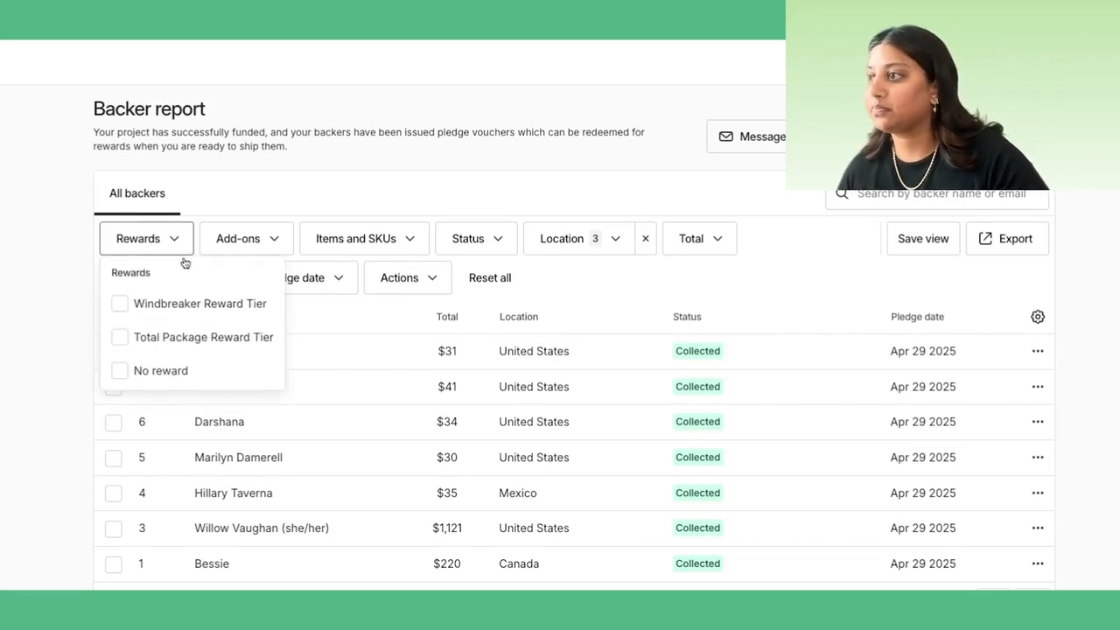
left_click(119, 337)
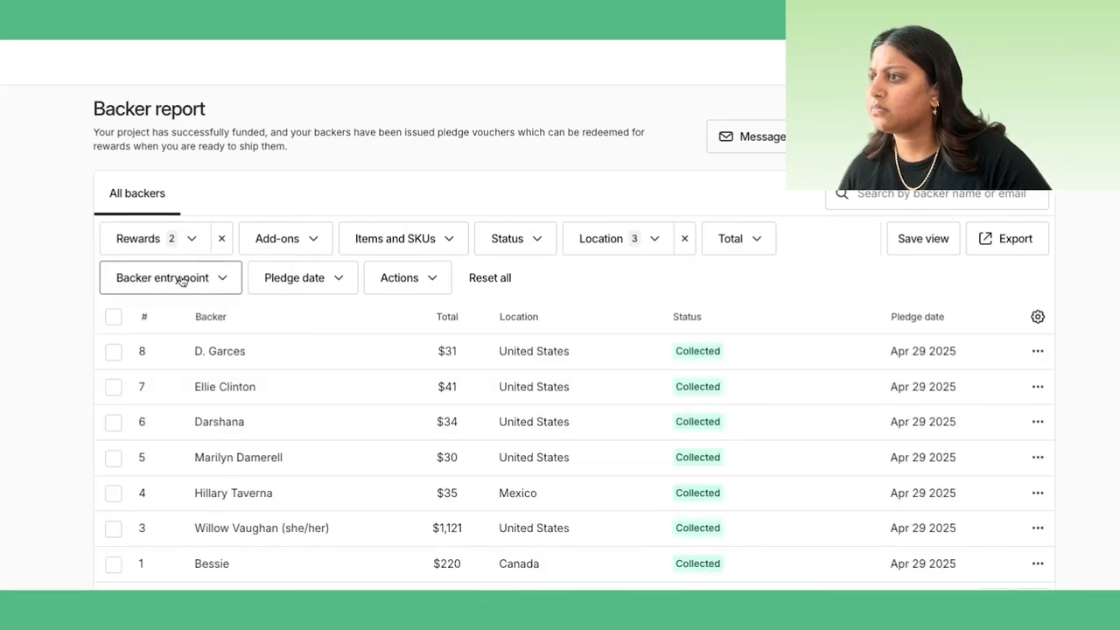
left_click(170, 277)
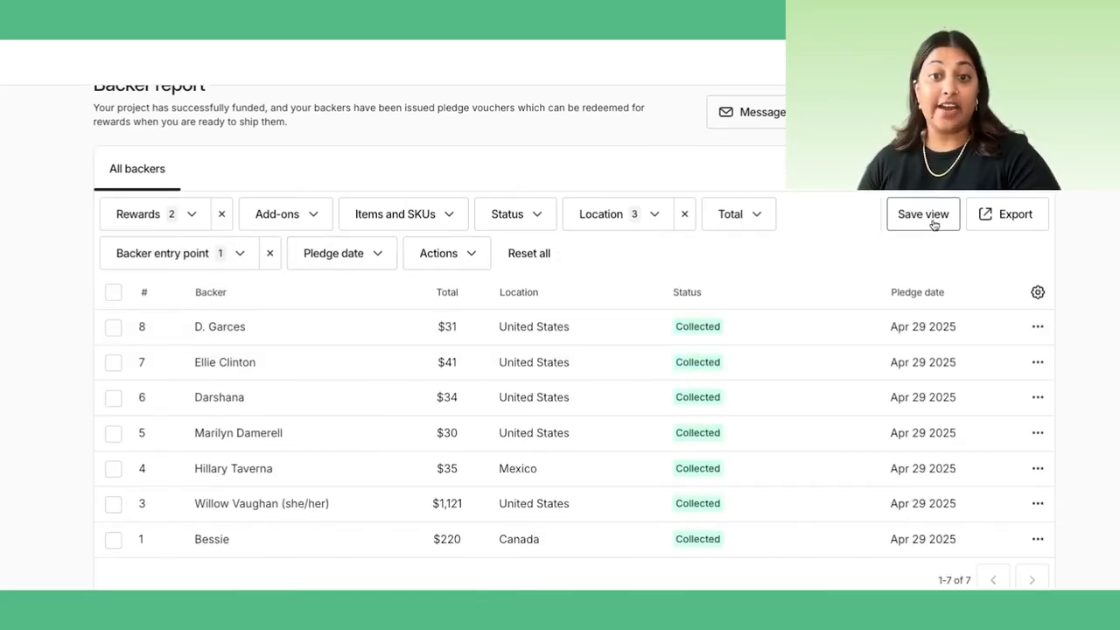
Save the filtered backer report as the view 'Saved View #1'.
left_click(923, 214)
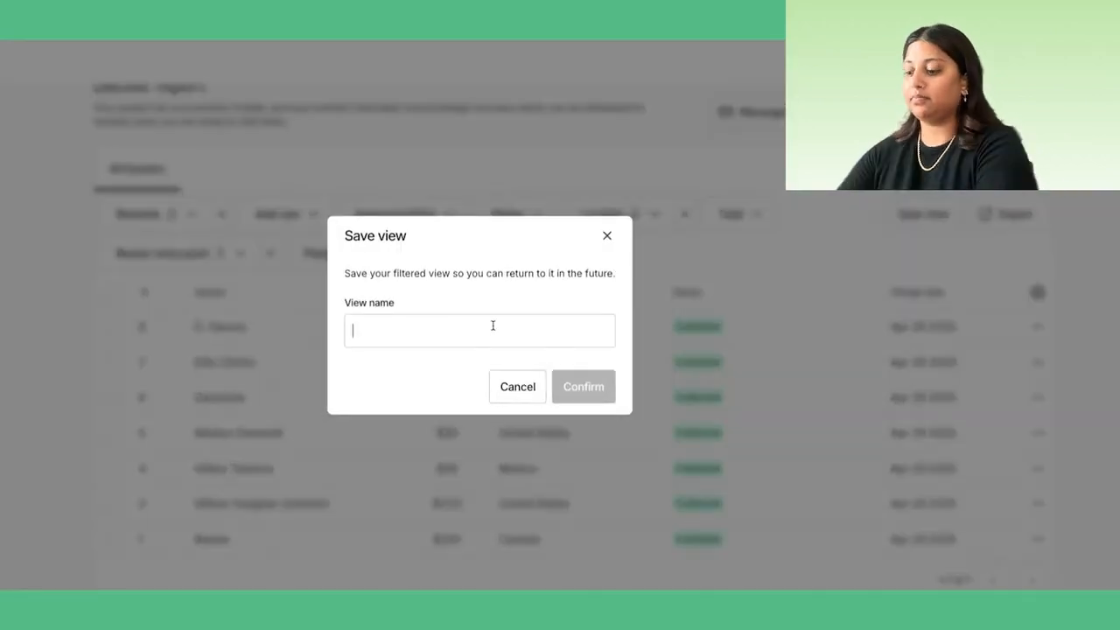
type("Saved View #1")
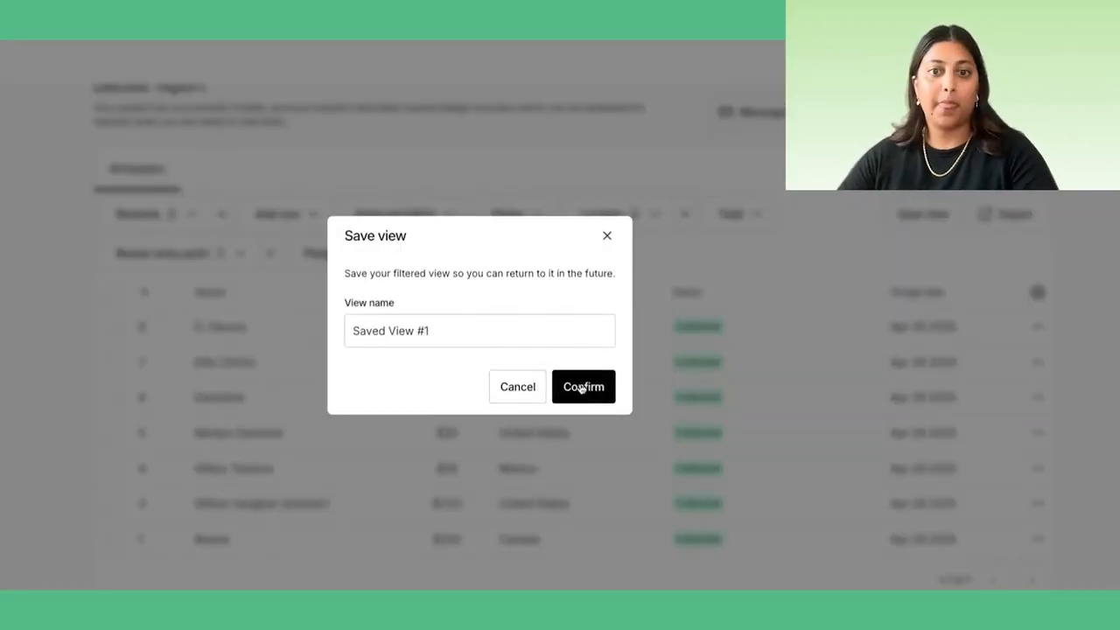
left_click(583, 386)
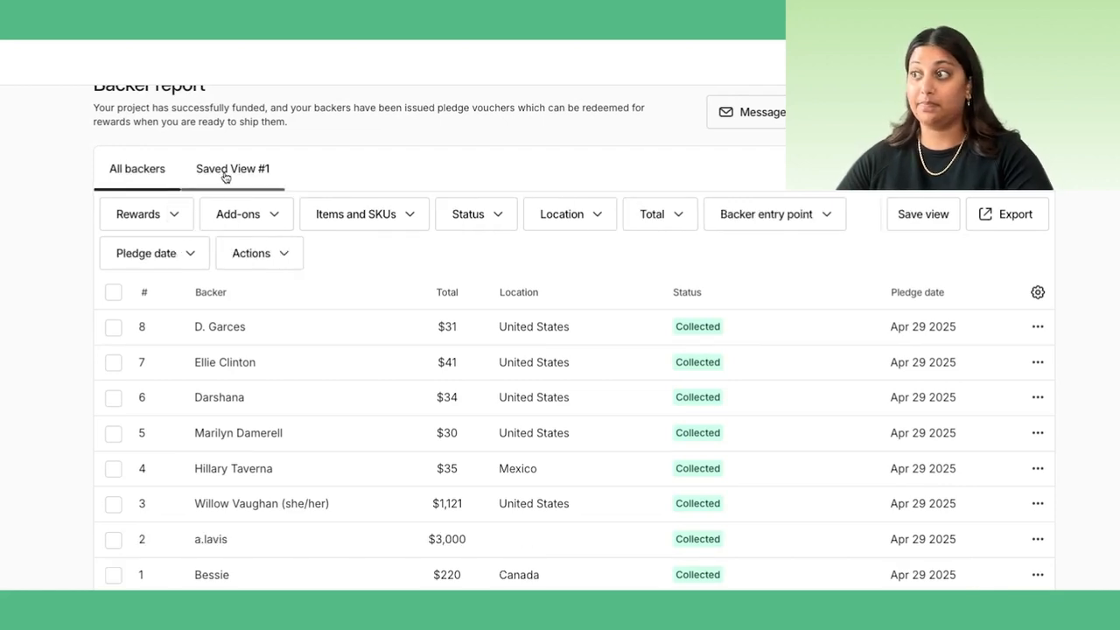
Export Saved View #1's backers in the 'Kickstarter - pledge and reward details' format.
left_click(232, 168)
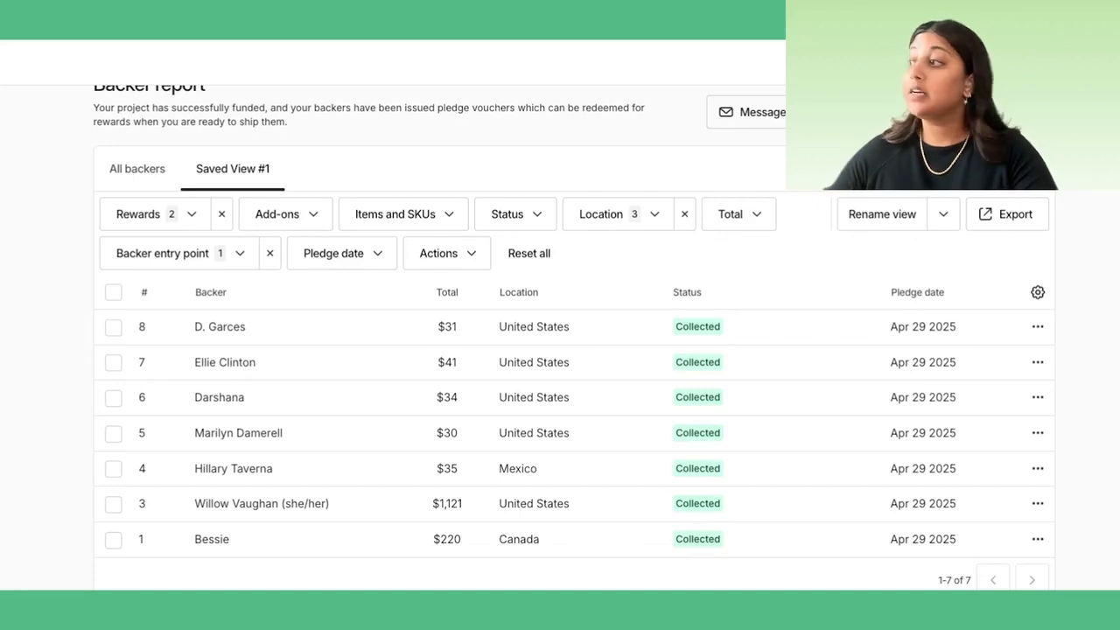
left_click(1007, 213)
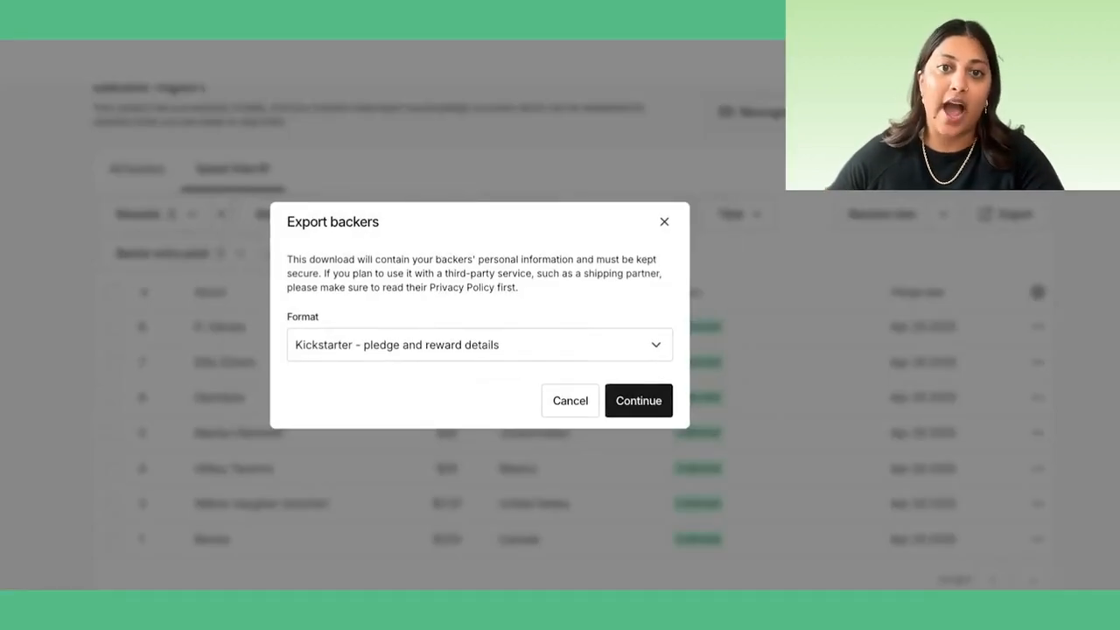
mouse_move(859, 274)
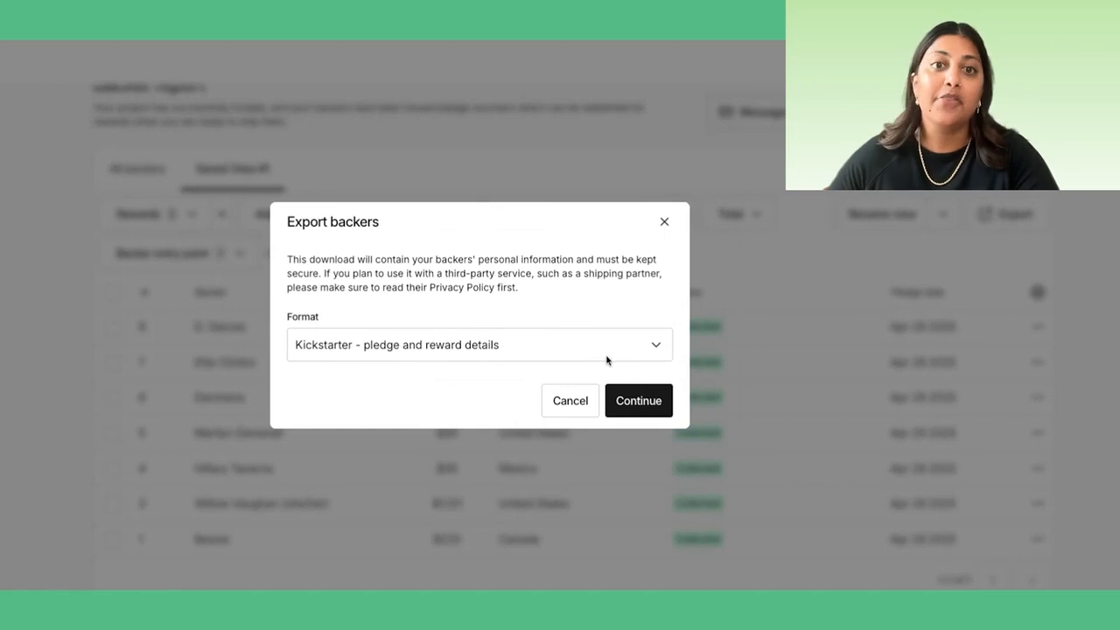
left_click(479, 344)
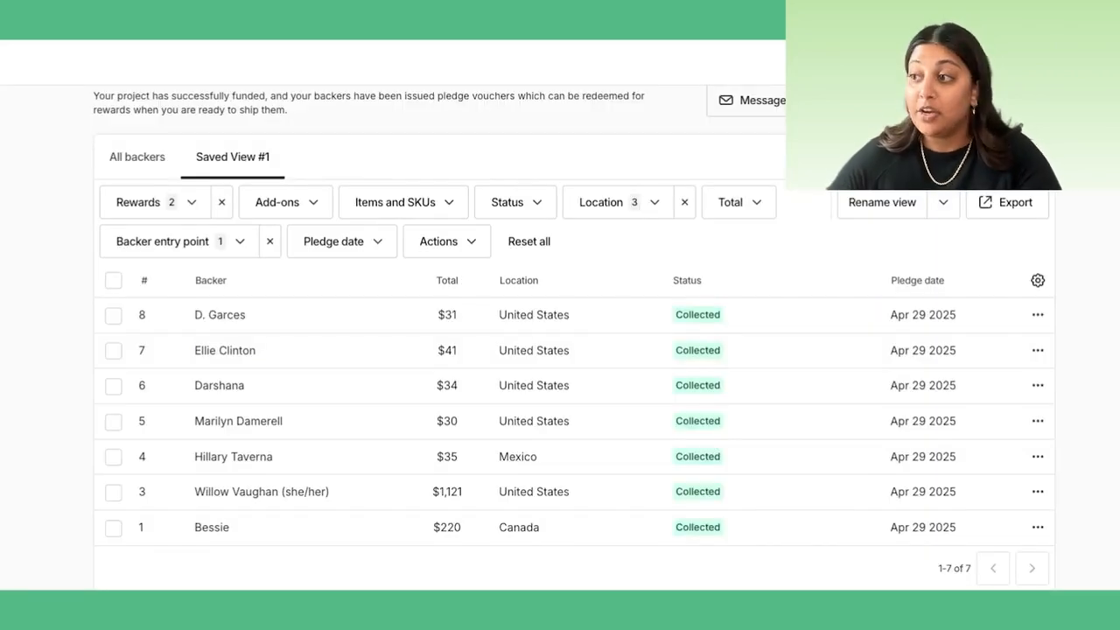
Select all seven backers and show More actions, including adding tracking numbers.
left_click(112, 280)
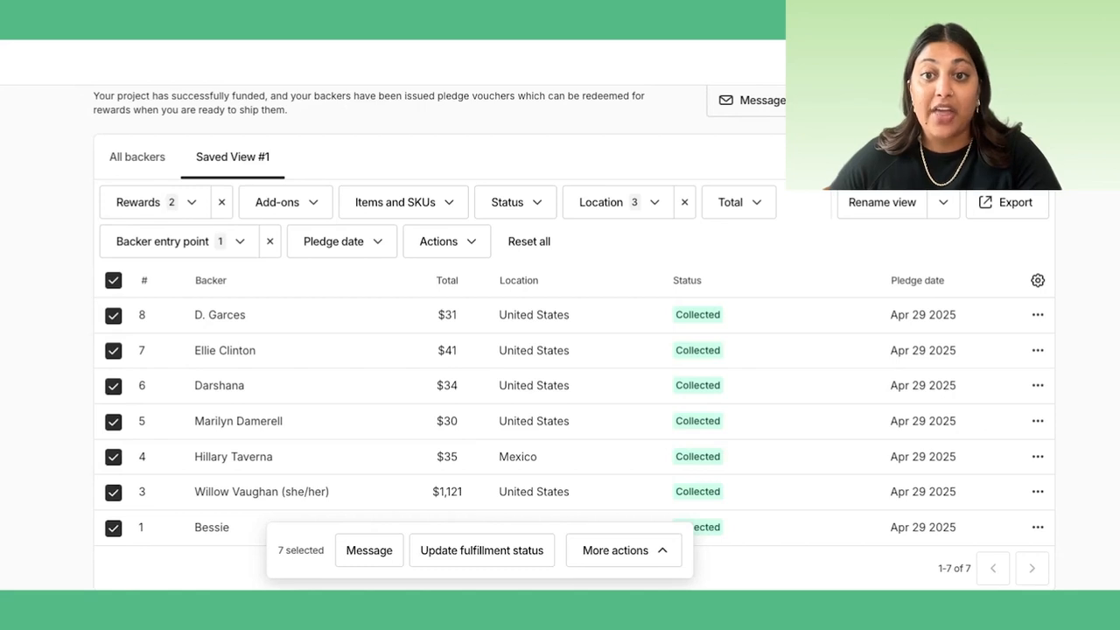
left_click(113, 315)
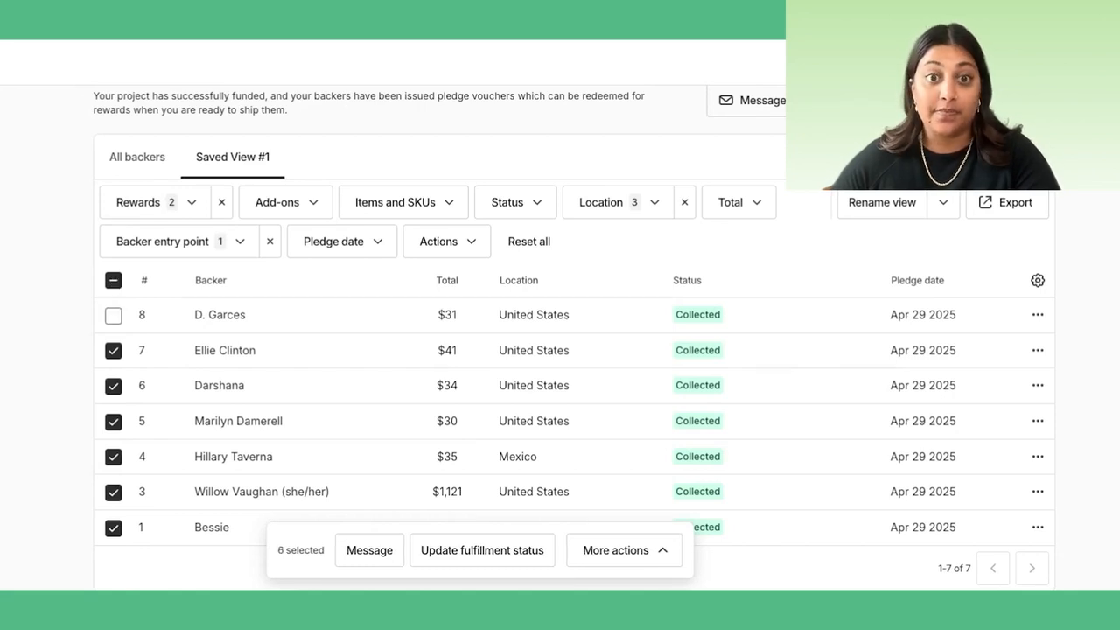
left_click(113, 315)
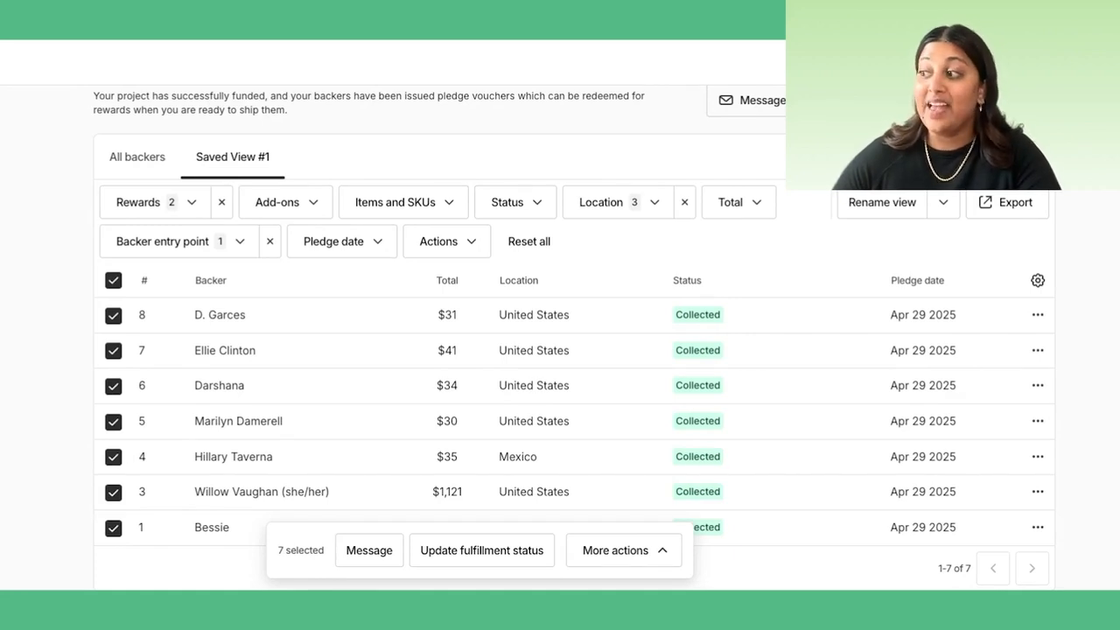
left_click(622, 550)
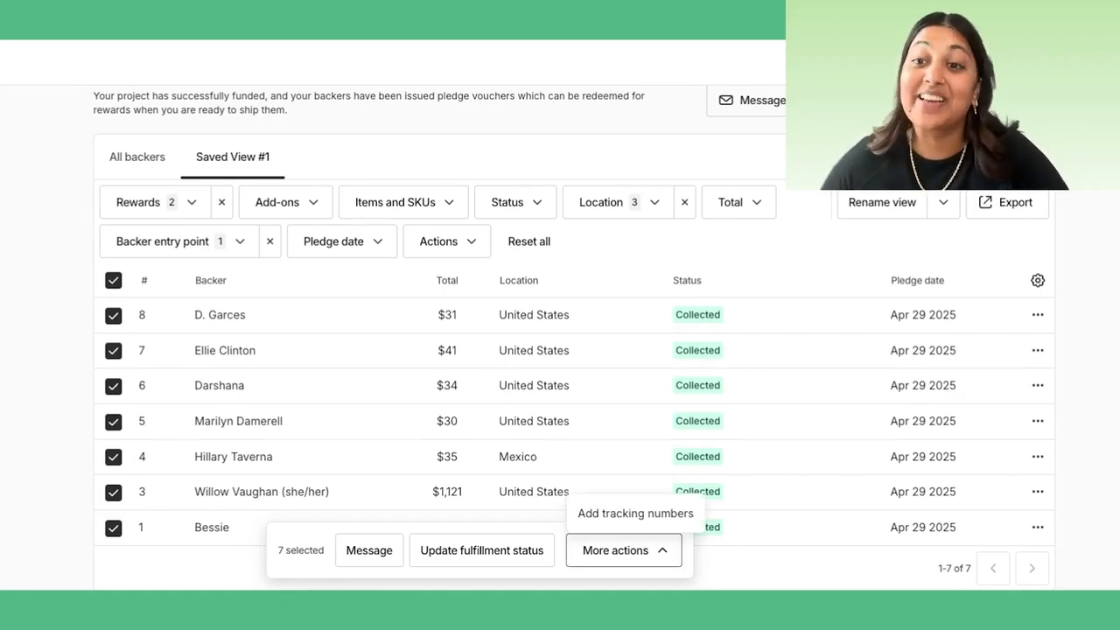